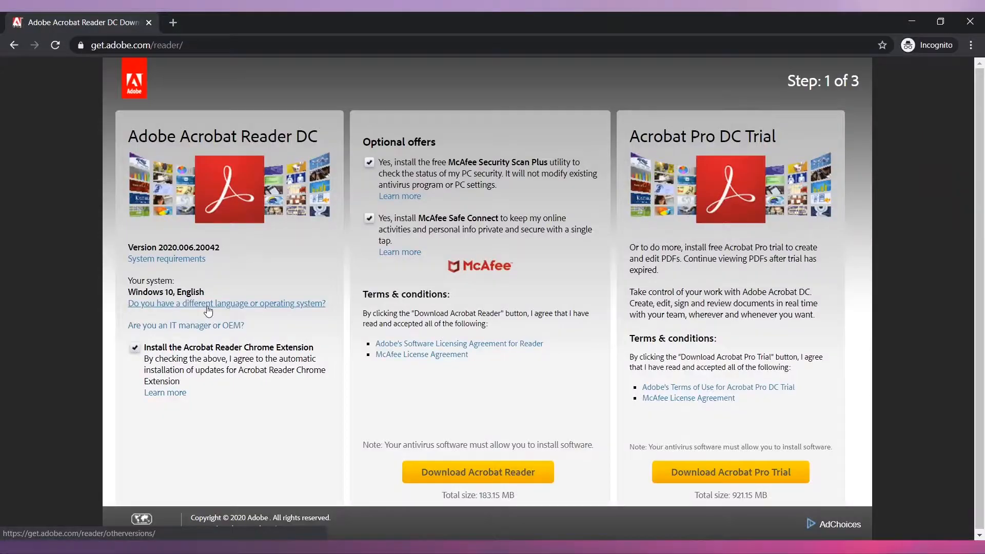
# - Decline the McAfee and Chrome extension offers and download Acrobat Reader
pyautogui.click(135, 347)
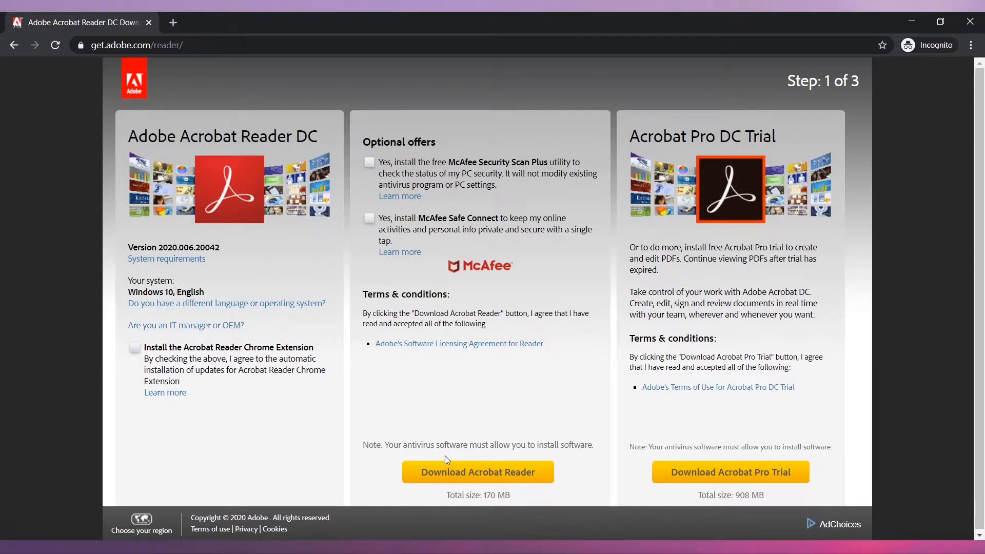
pyautogui.click(478, 472)
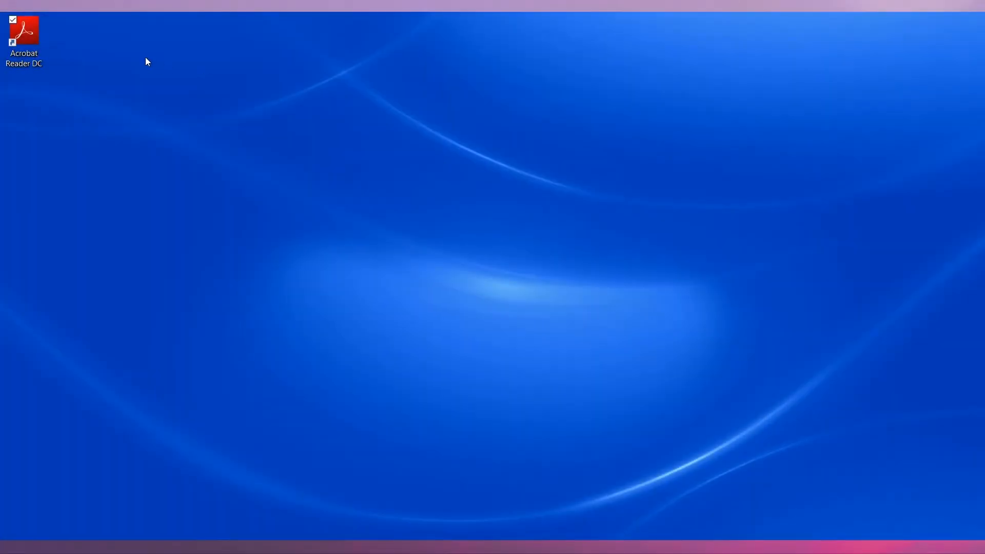
# - Launch Acrobat Reader DC from its desktop shortcut to reach the Home screen
pyautogui.doubleClick(25, 30)
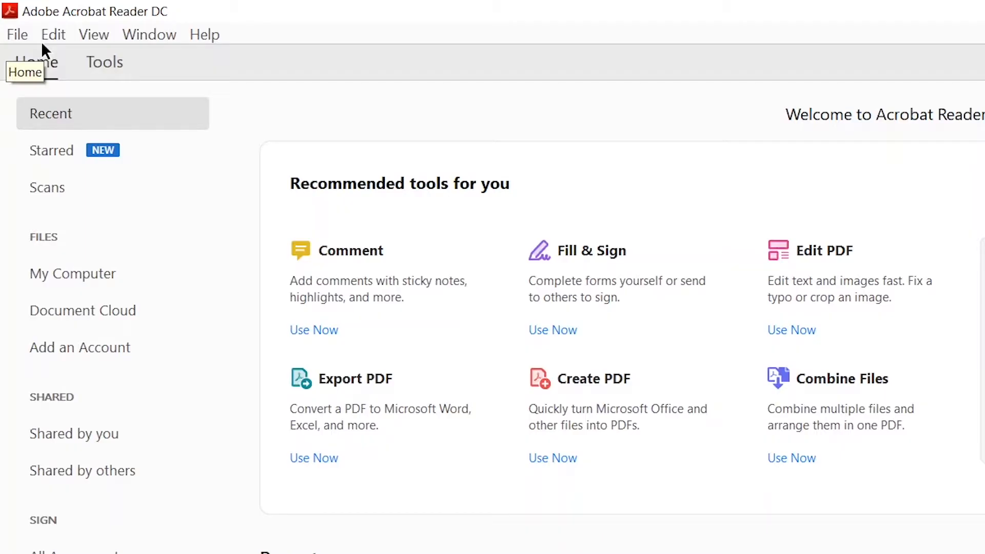
pyautogui.moveTo(56, 272)
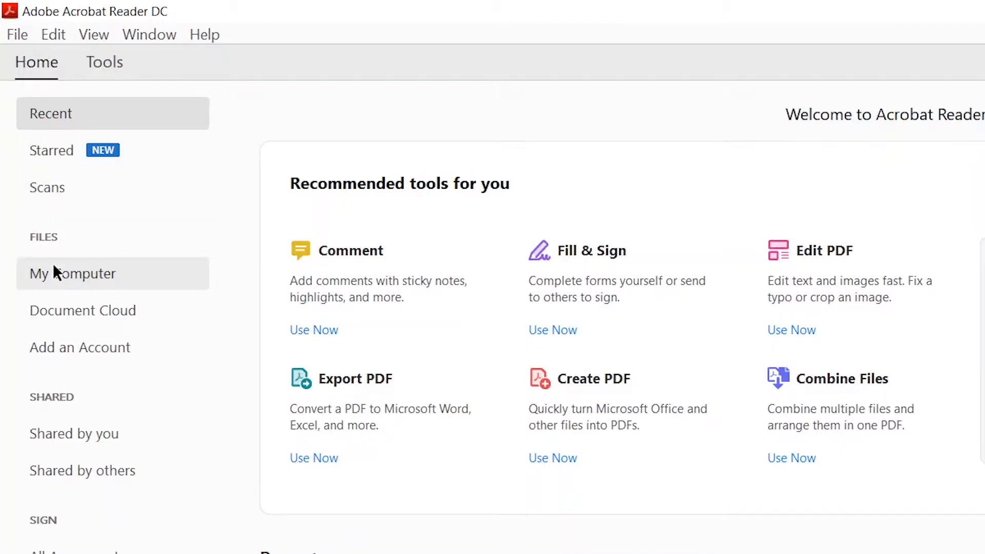
# - Open Global-500-2019.pdf from the Downloads folder via My Computer > Browse
pyautogui.click(71, 273)
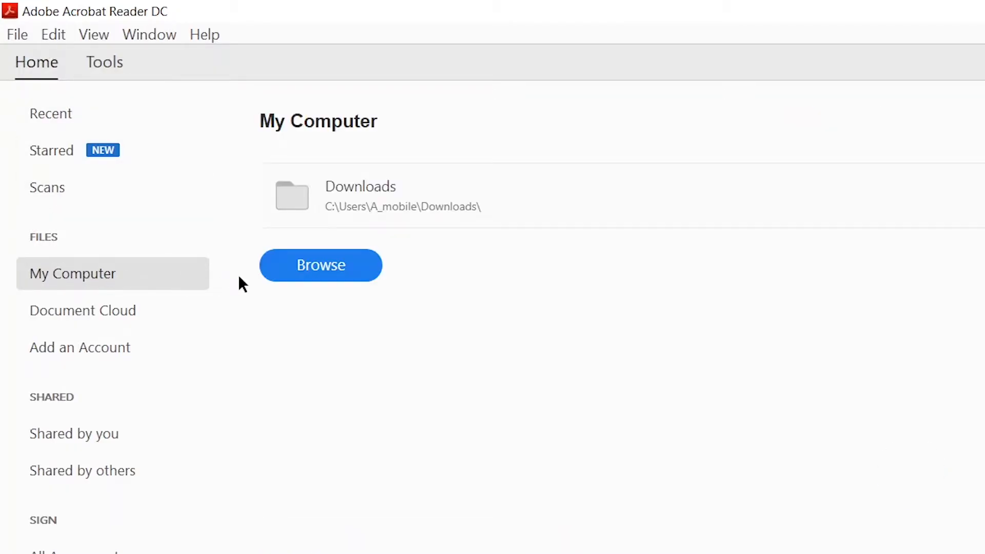
pyautogui.click(320, 264)
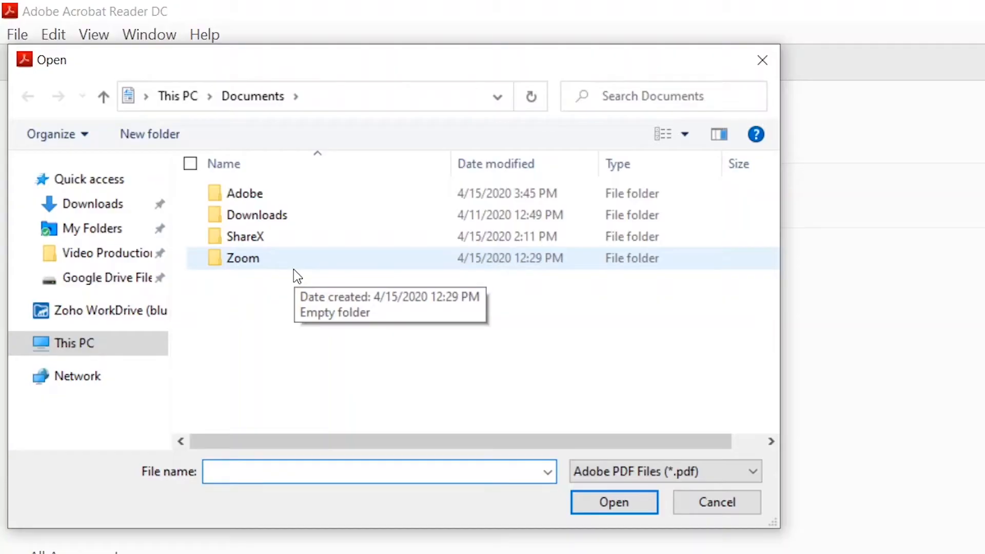
pyautogui.click(90, 204)
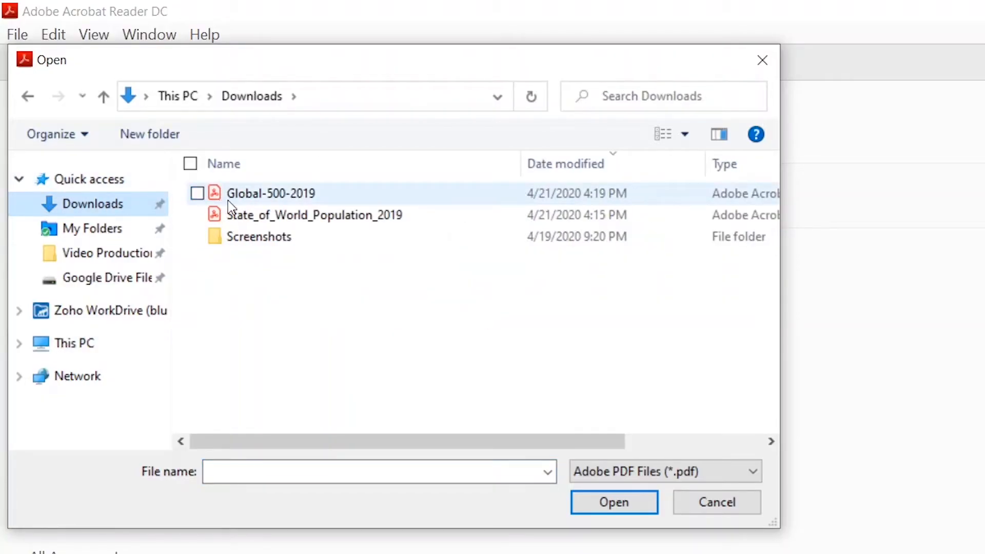
pyautogui.click(271, 193)
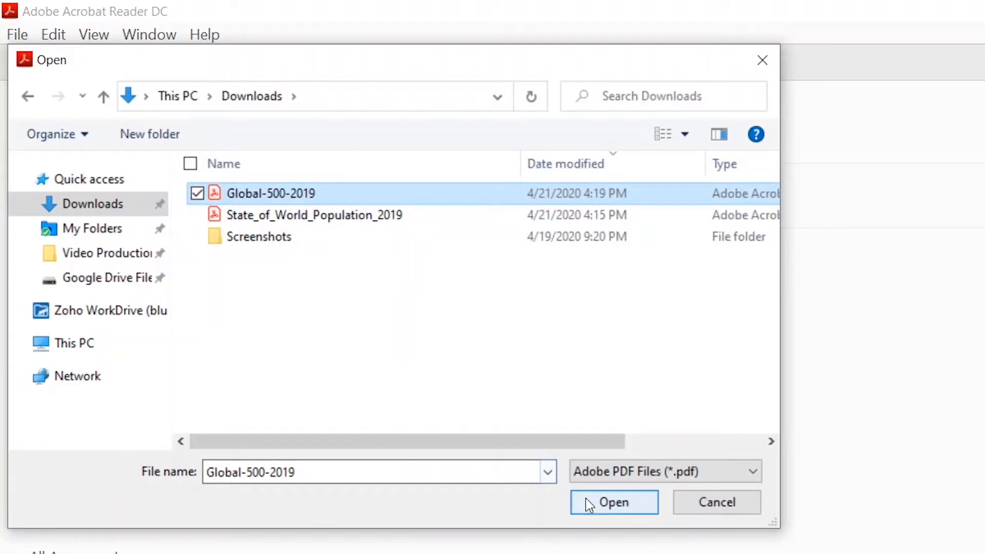
pyautogui.click(613, 503)
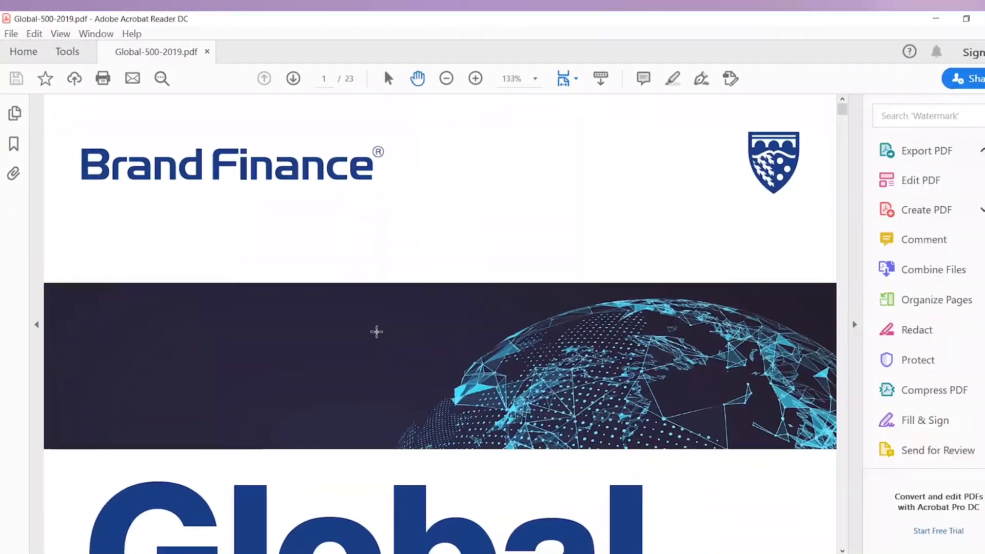
pyautogui.click(922, 152)
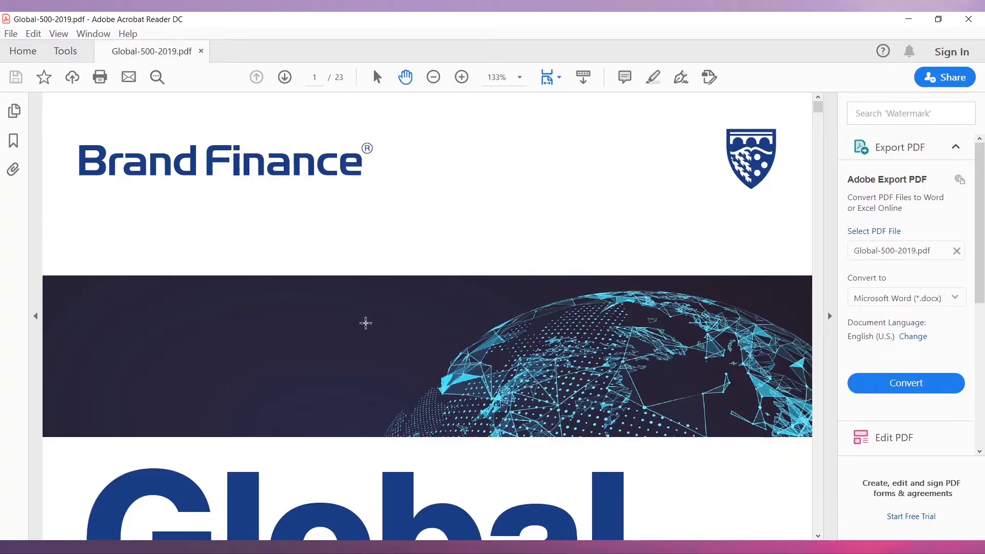
pyautogui.moveTo(116, 91)
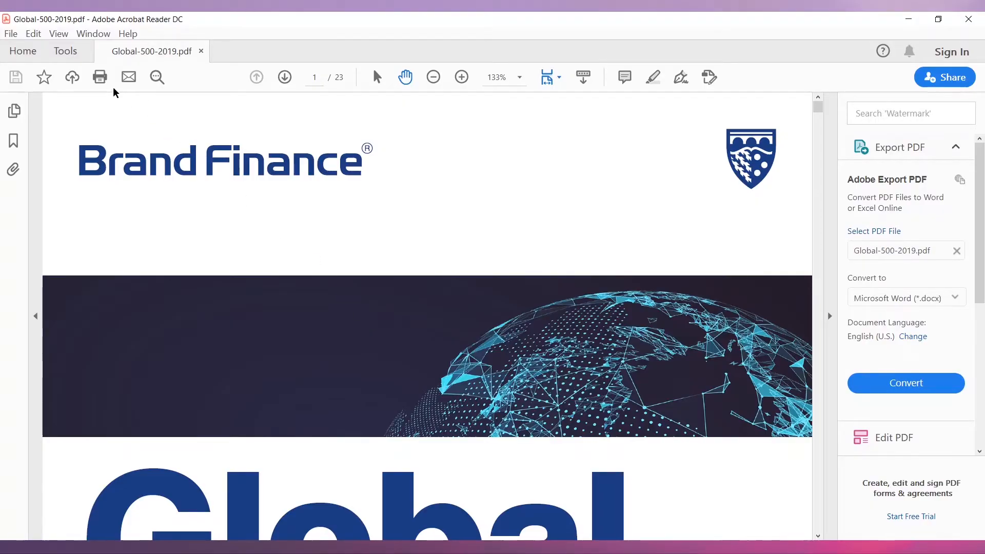
pyautogui.click(59, 33)
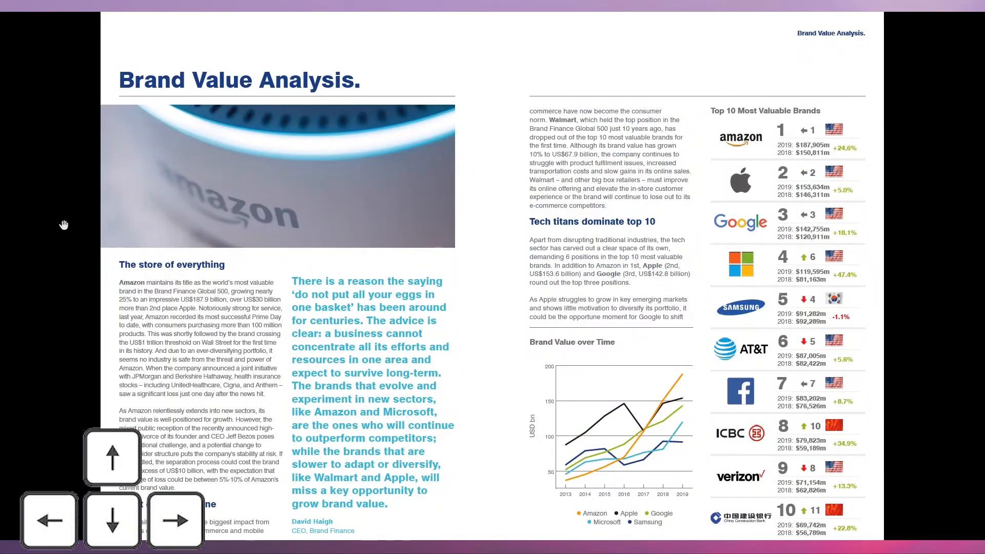
# - Leave full-screen mode with Esc, returning to the normal window
pyautogui.press('Escape')
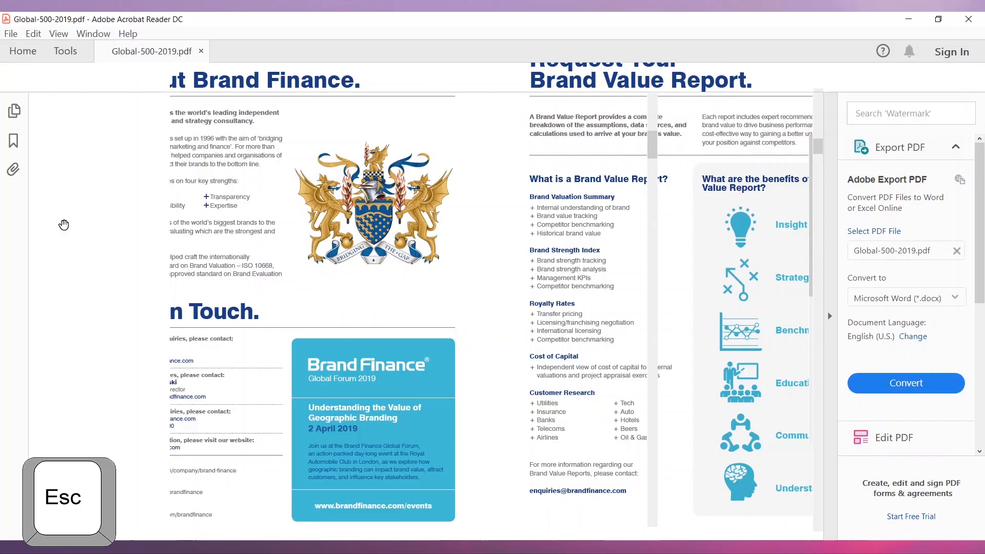